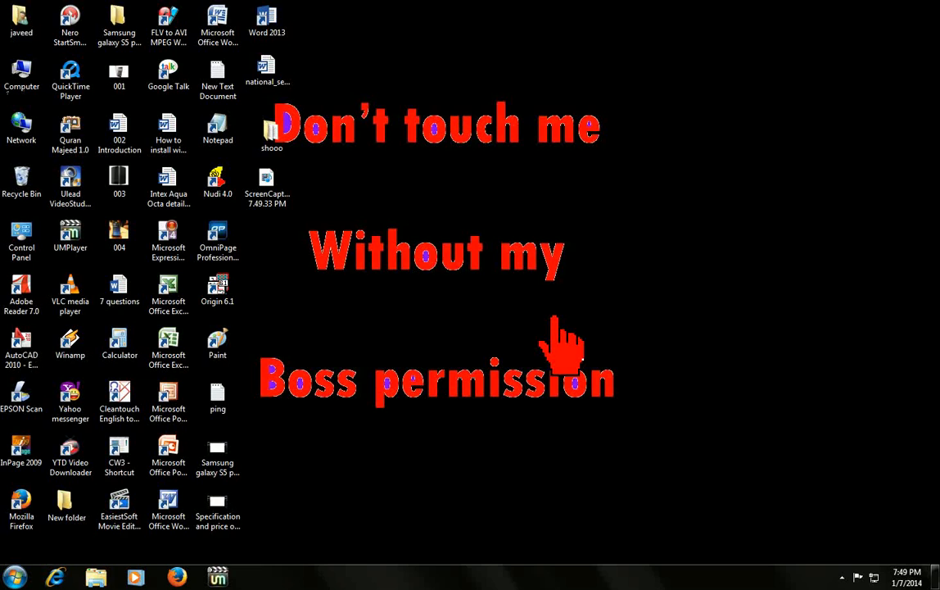
mouse_move(226, 368)
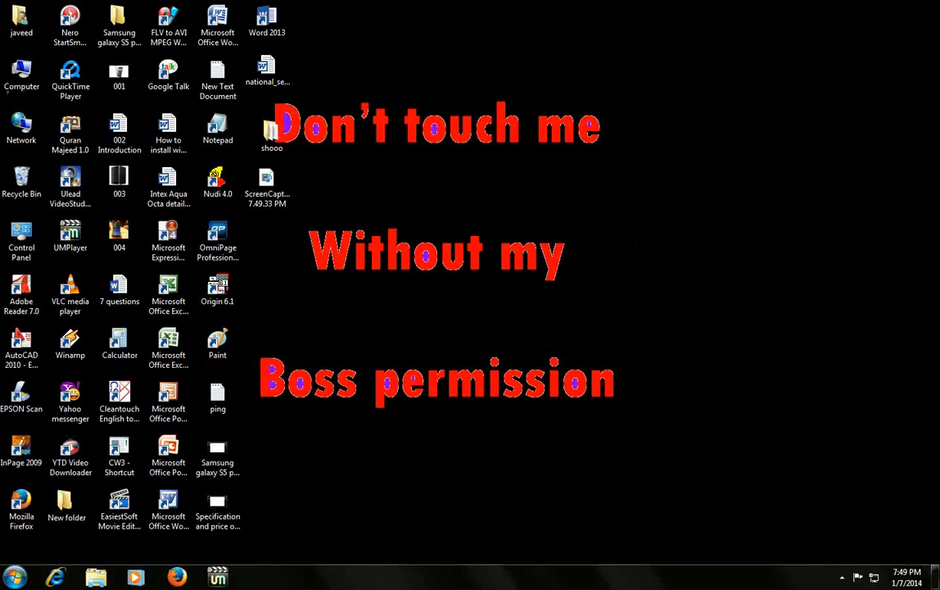
- Reach the Appearance and Personalization page of Control Panel from the Start menu
click(10, 569)
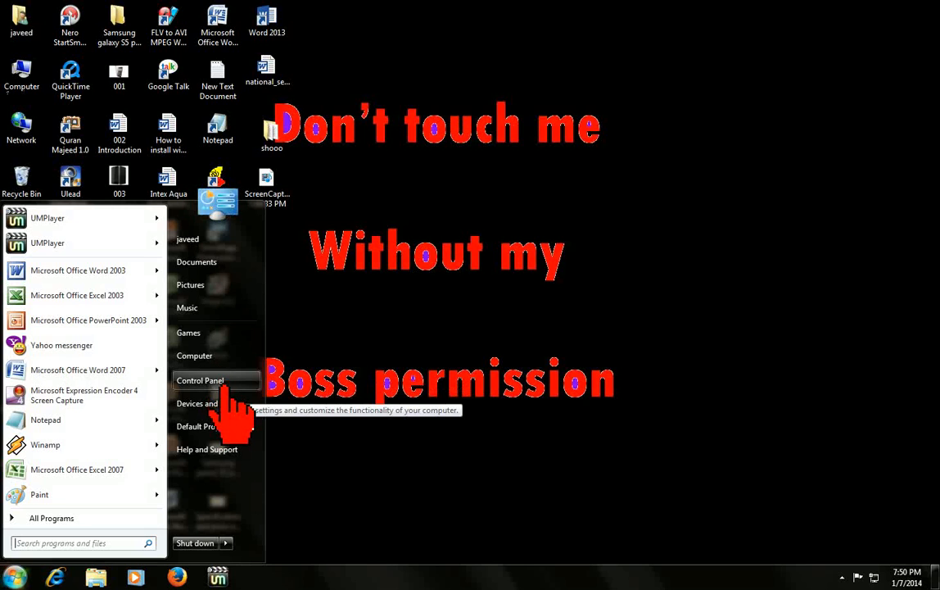
click(200, 380)
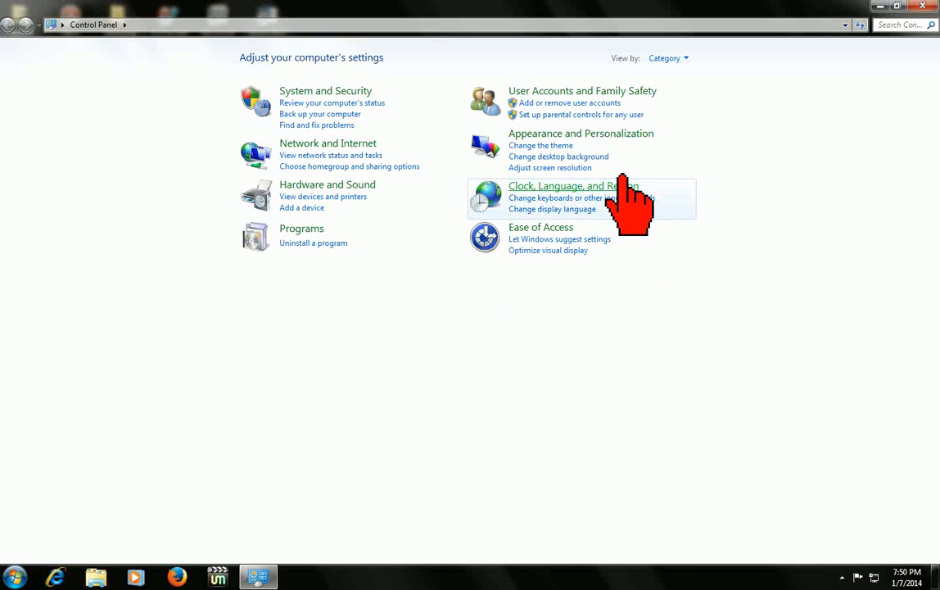
mouse_move(606, 156)
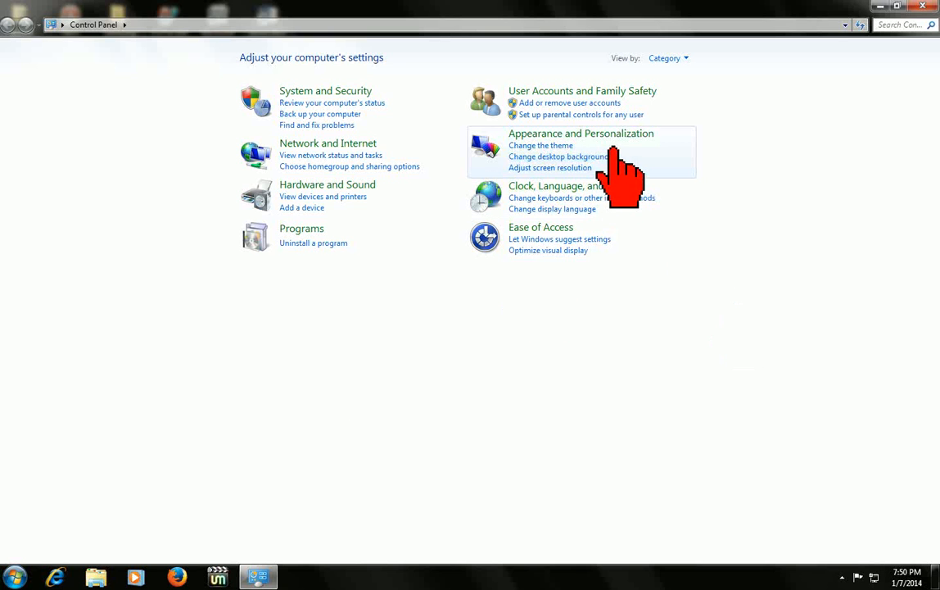
click(581, 133)
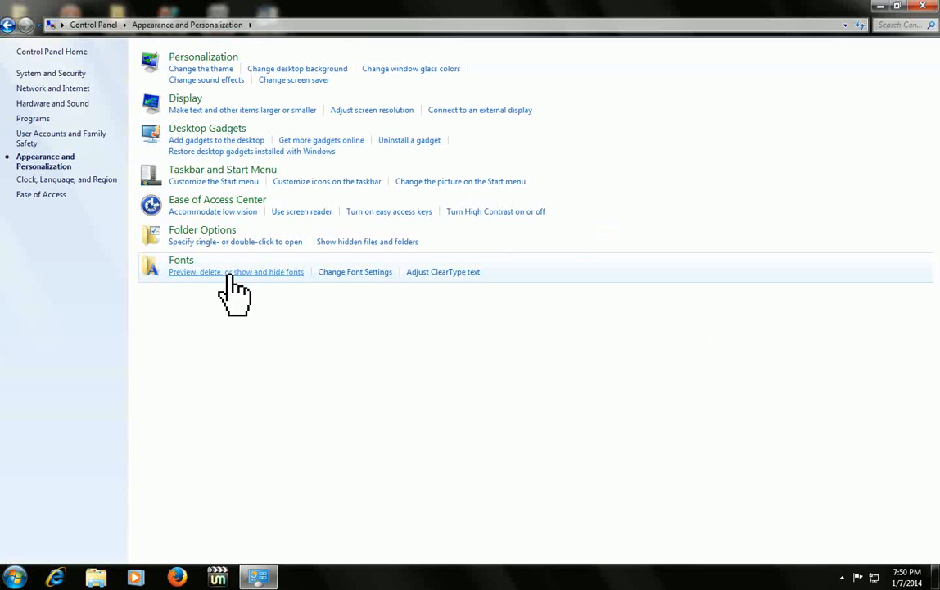
mouse_move(203, 237)
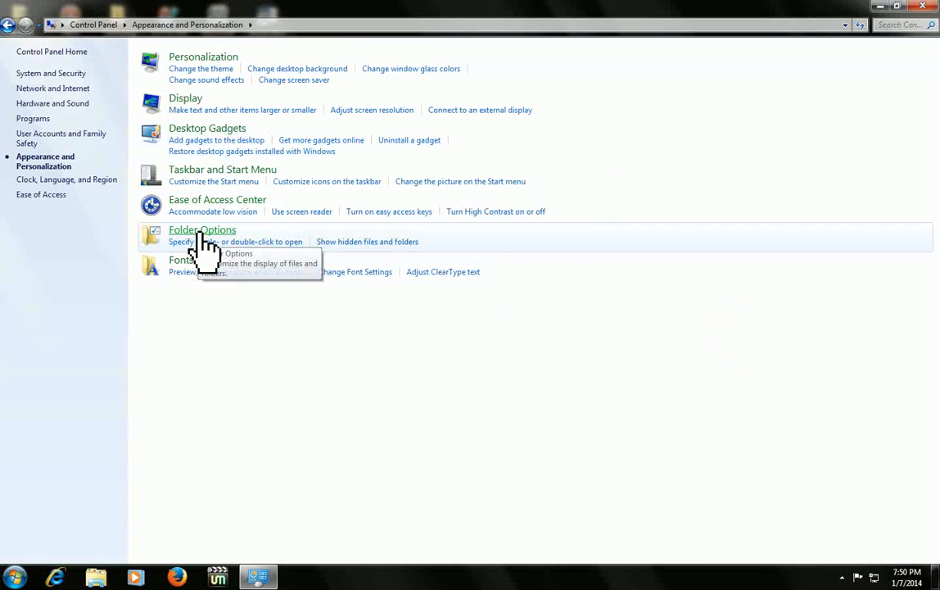
- Review the Search settings in Folder Options, including the What to search choices
click(203, 230)
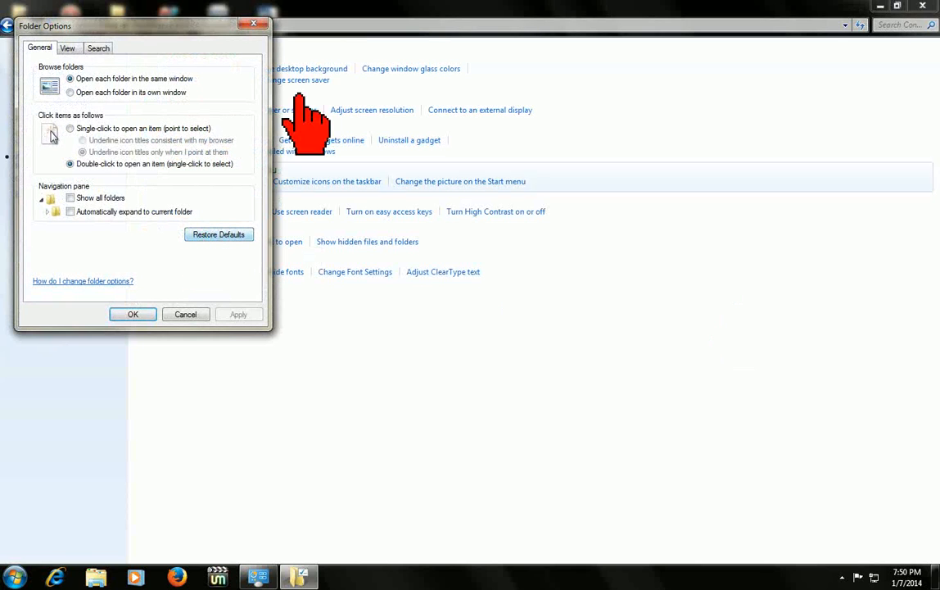
click(100, 49)
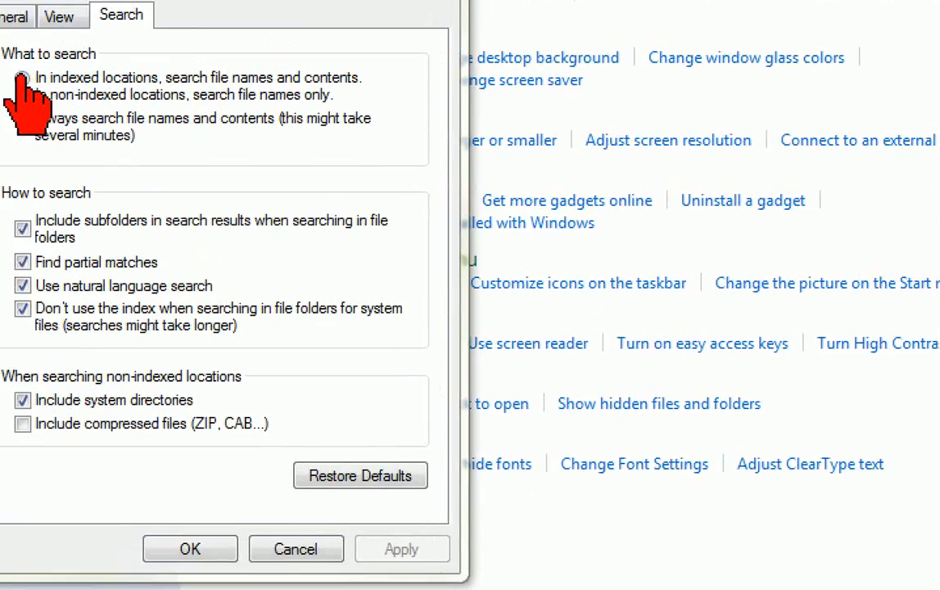
click(26, 90)
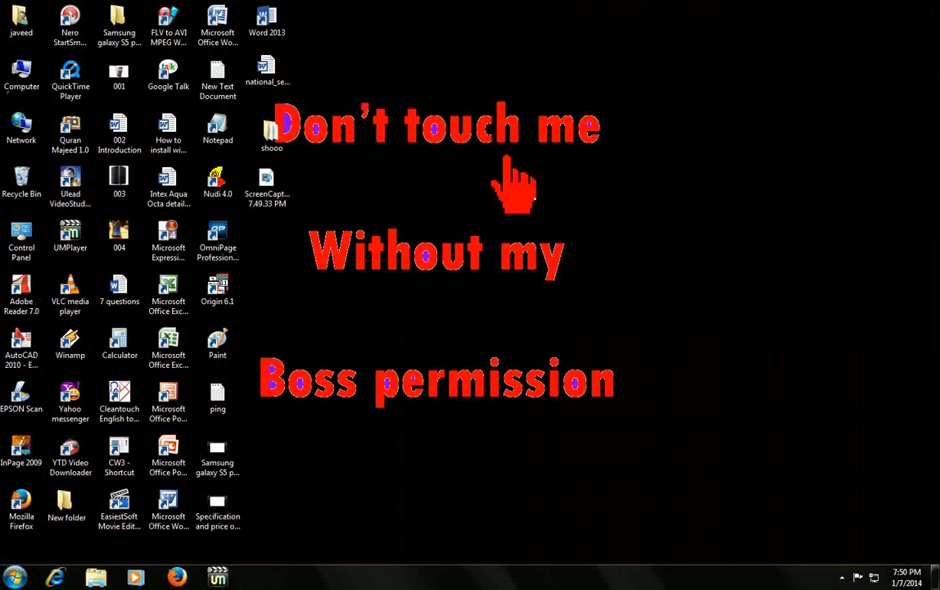
mouse_move(681, 174)
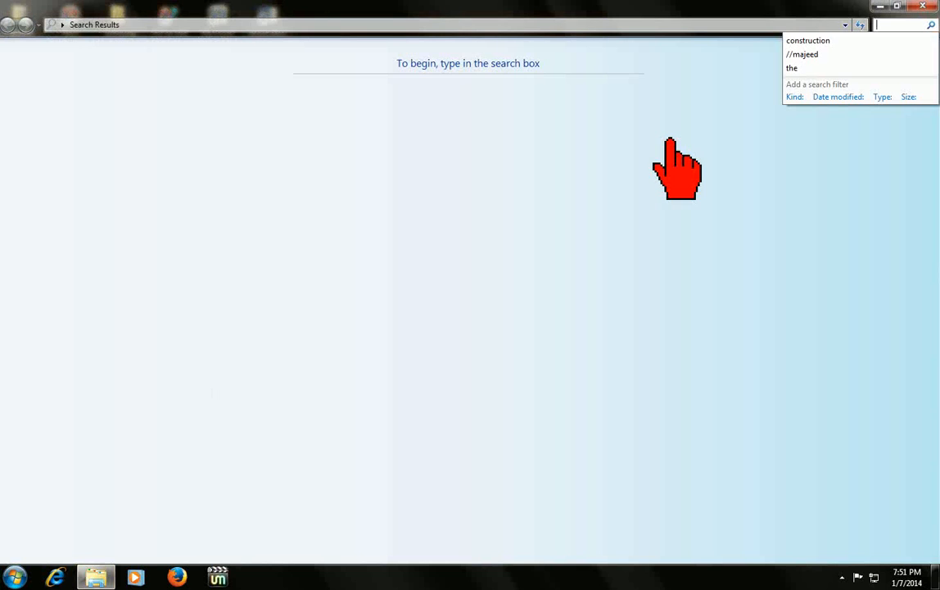
mouse_move(843, 131)
text(construction)
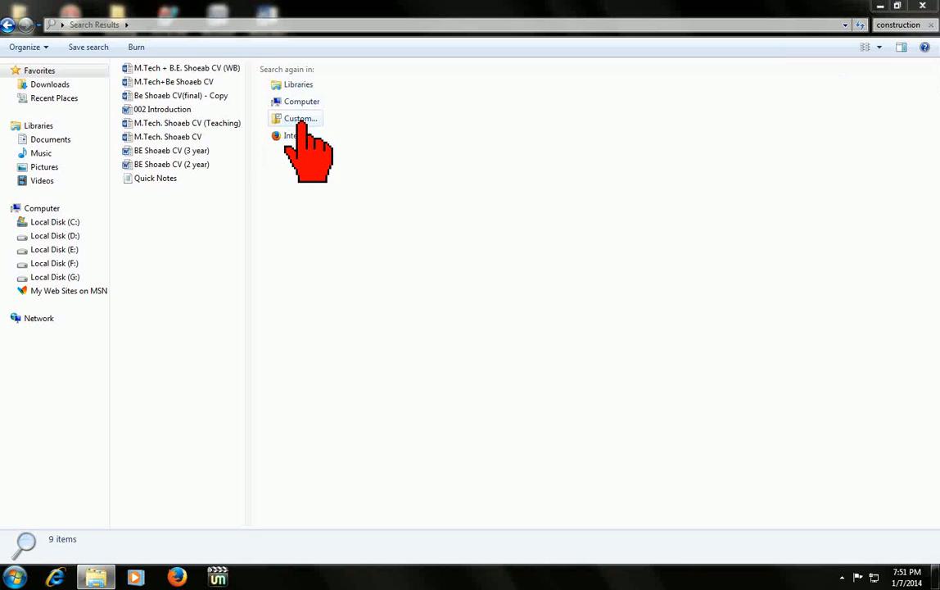
- In Choose Search Location, expand Computer and try checking then unchecking the whole Computer
click(293, 118)
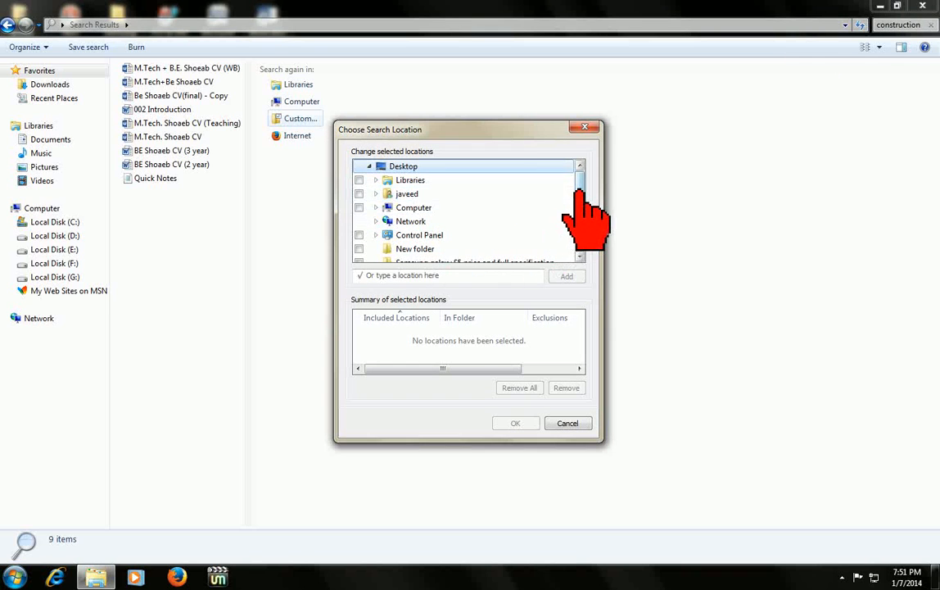
scroll(down, 3)
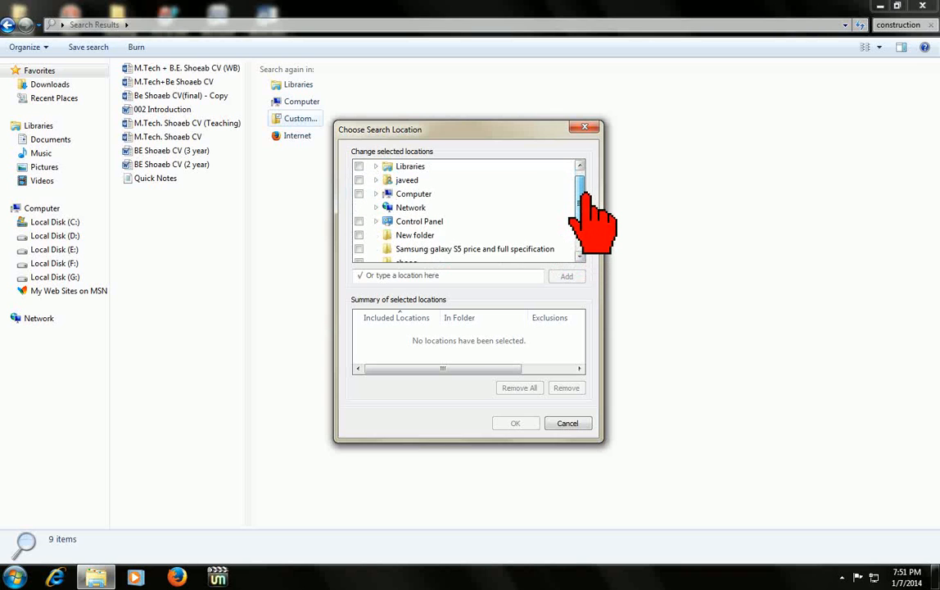
scroll(down, 3)
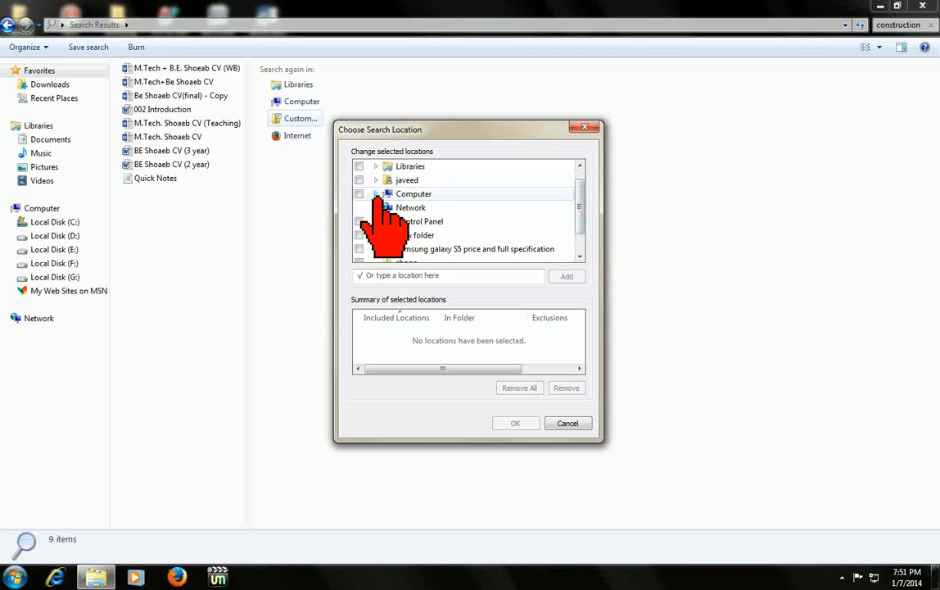
click(370, 193)
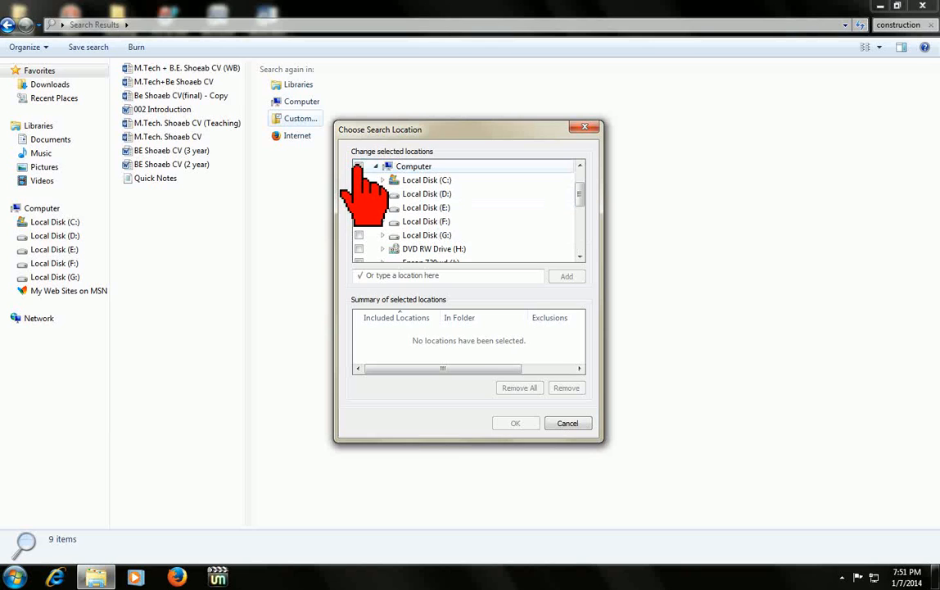
click(361, 166)
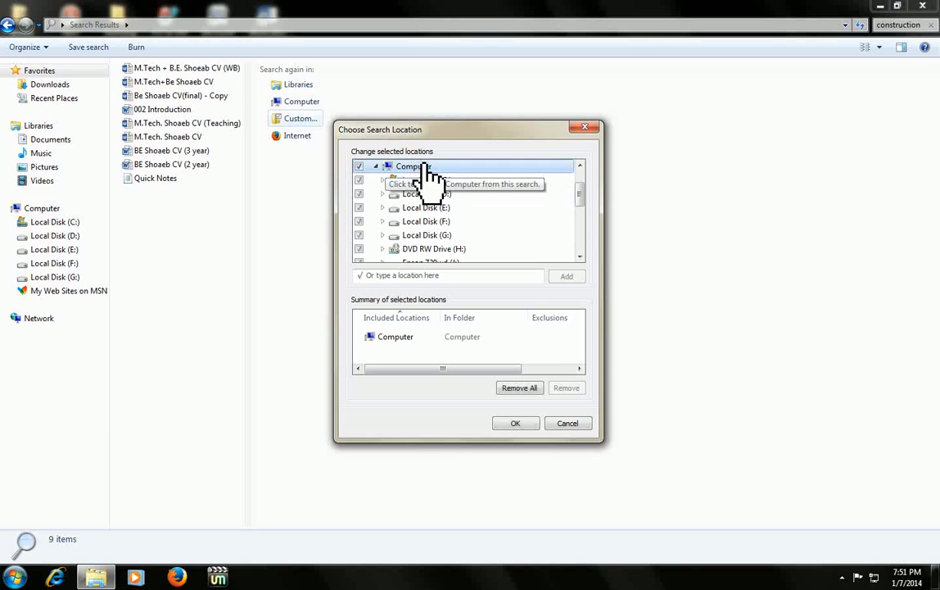
click(359, 167)
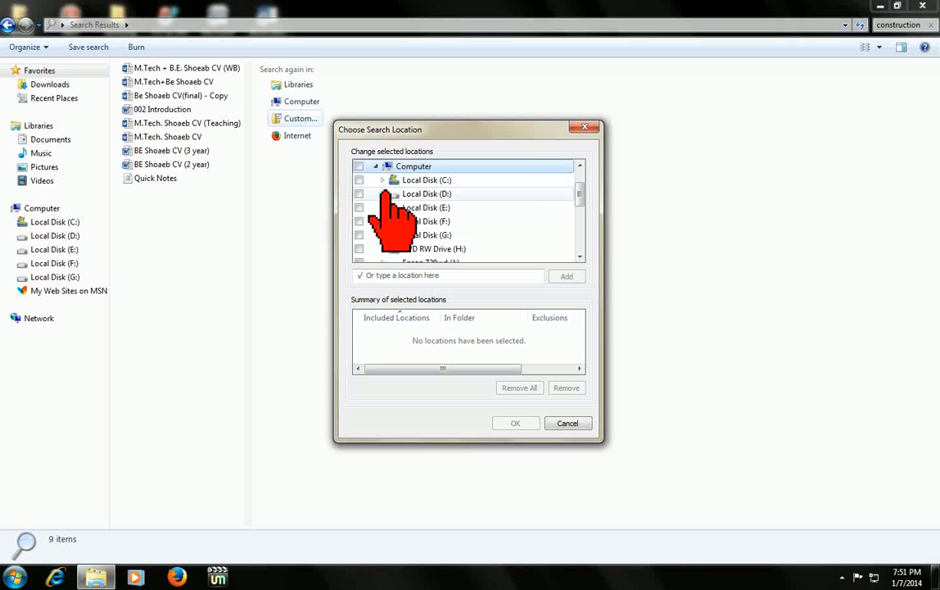
mouse_move(393, 193)
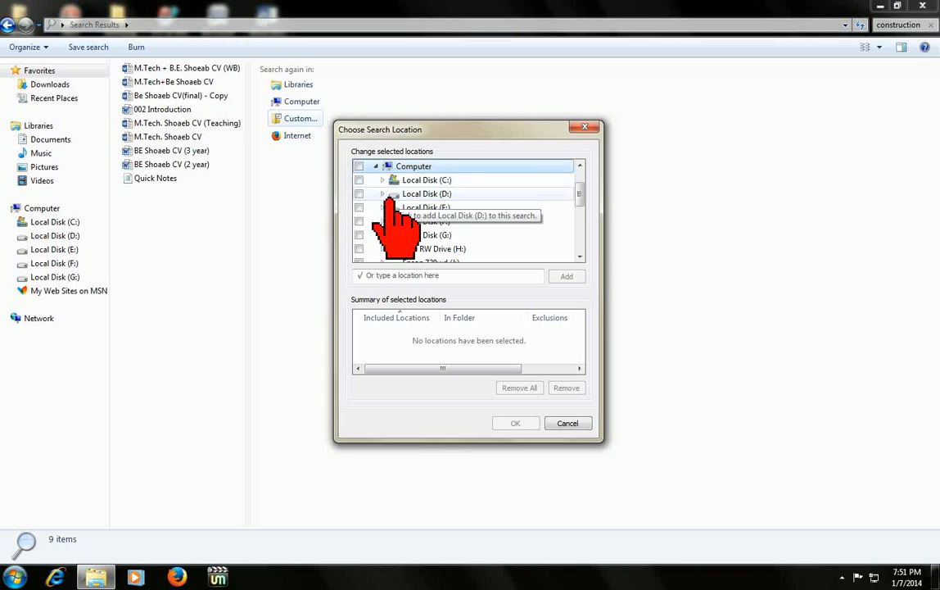
- Expand Local Disk (D:) and check it as the only included search location
click(384, 194)
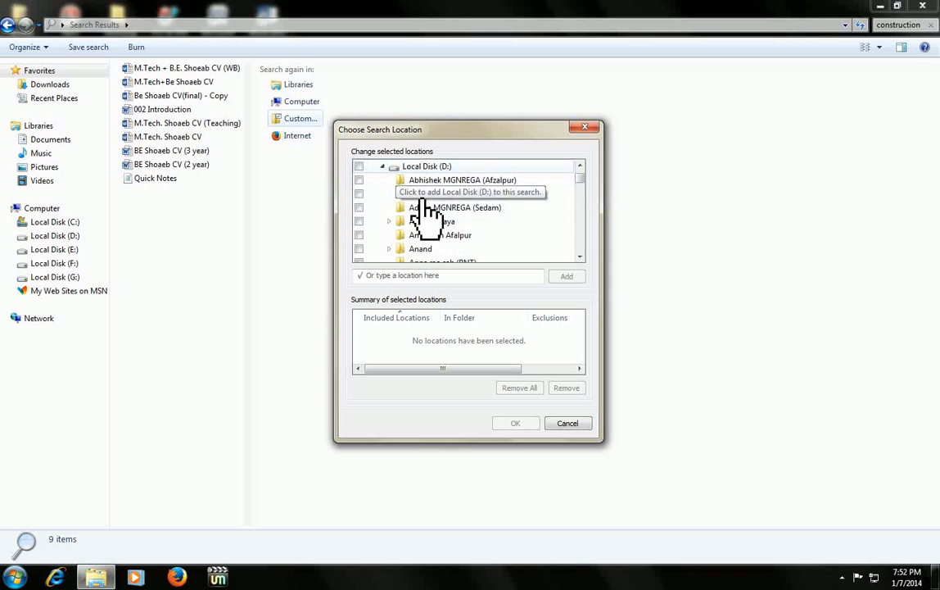
click(383, 167)
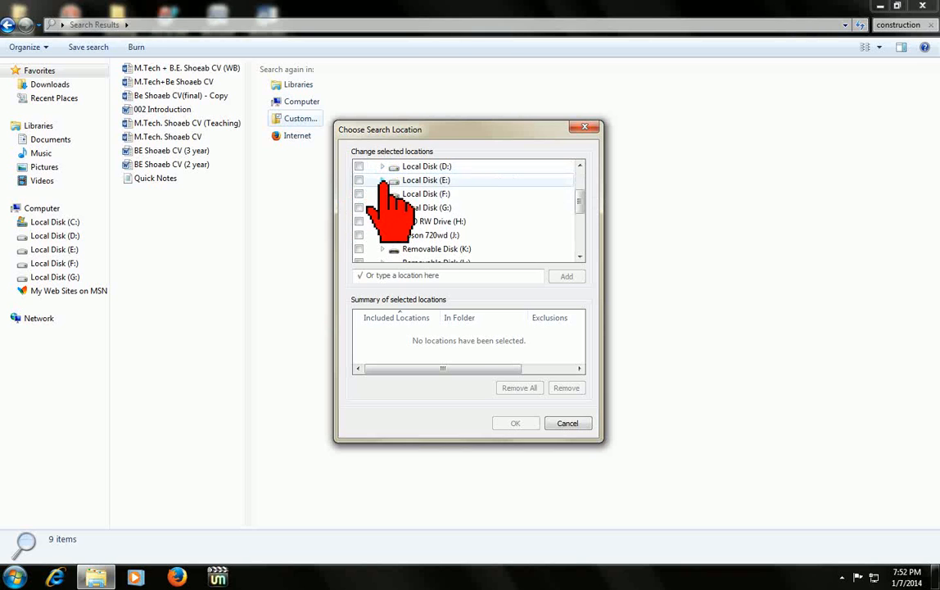
click(382, 179)
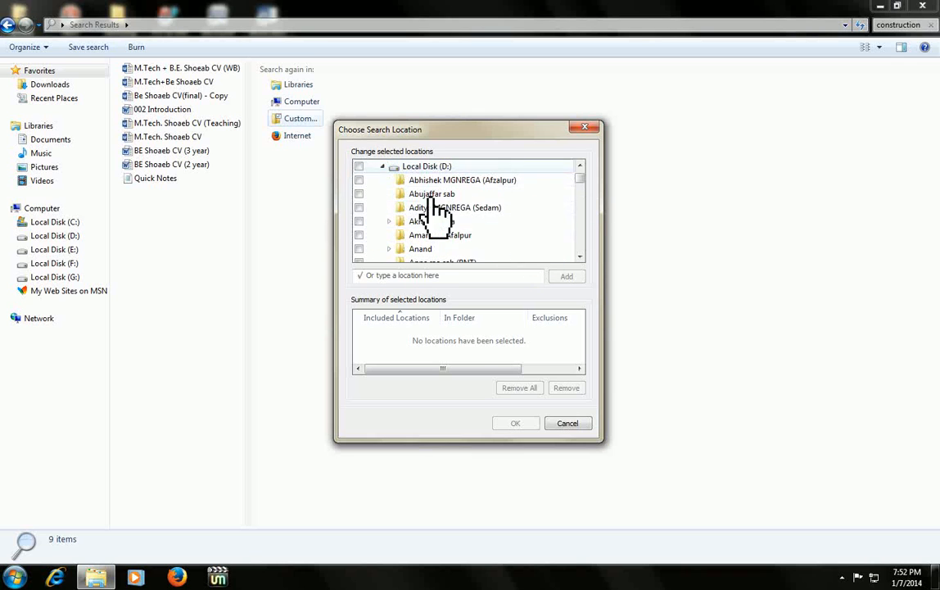
mouse_move(456, 212)
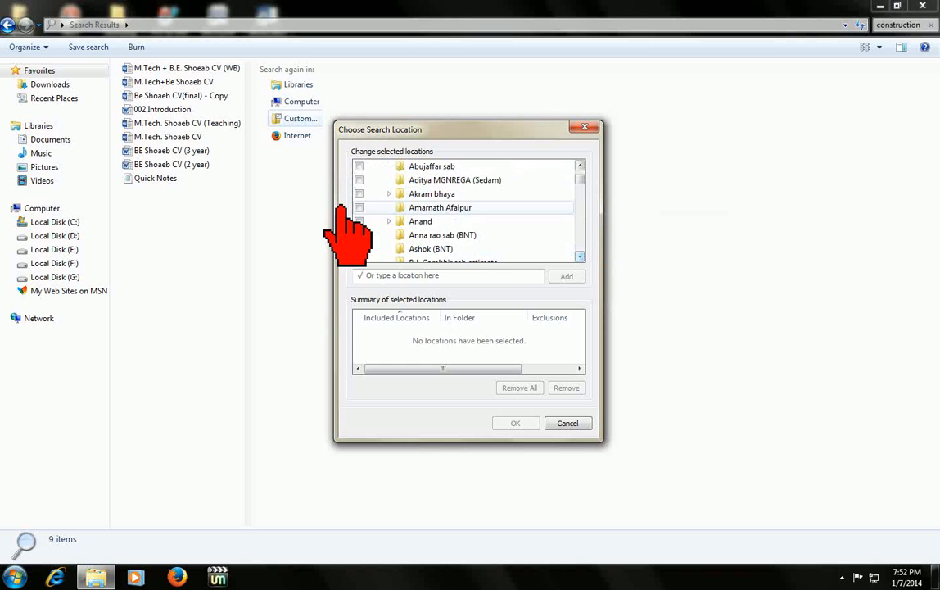
click(360, 221)
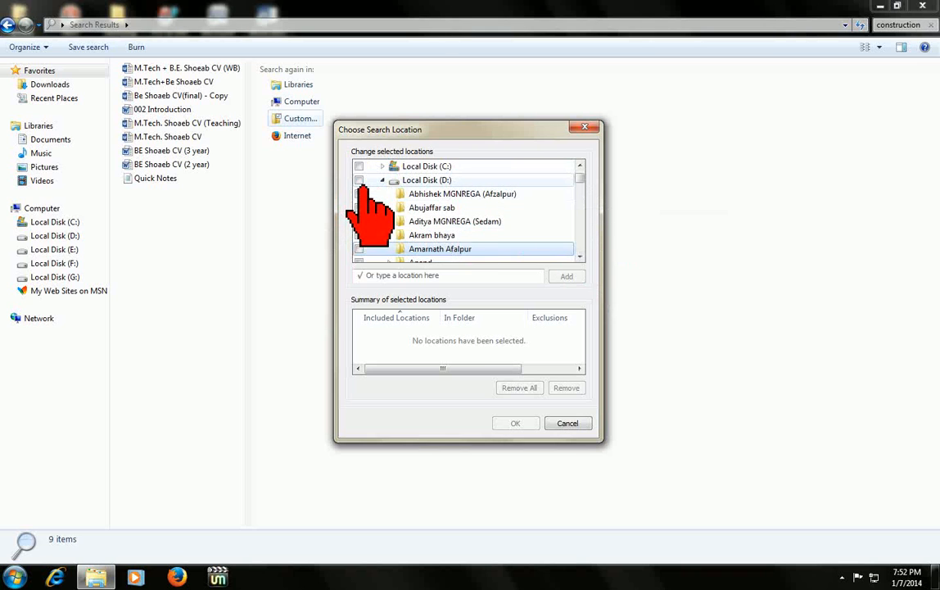
click(367, 180)
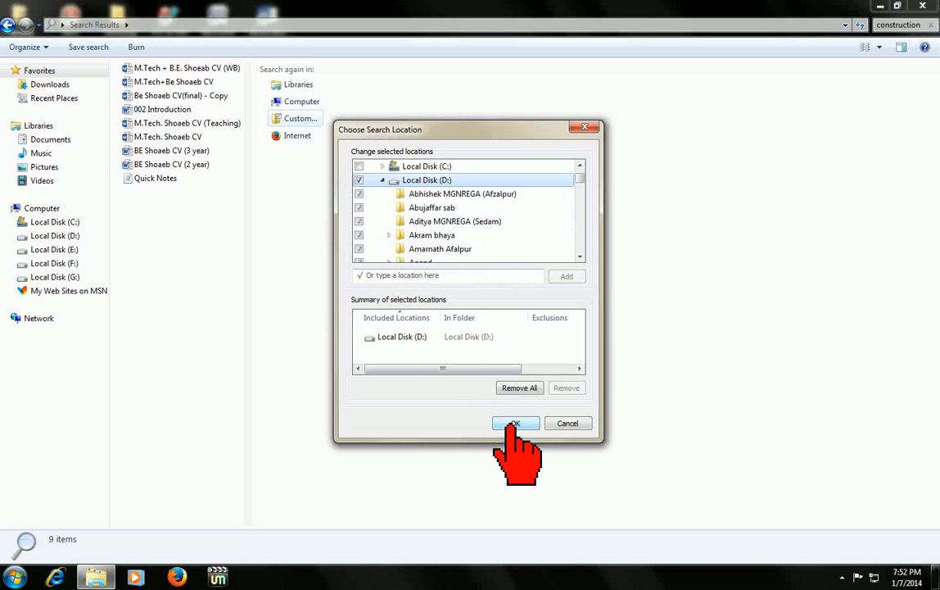
mouse_move(495, 446)
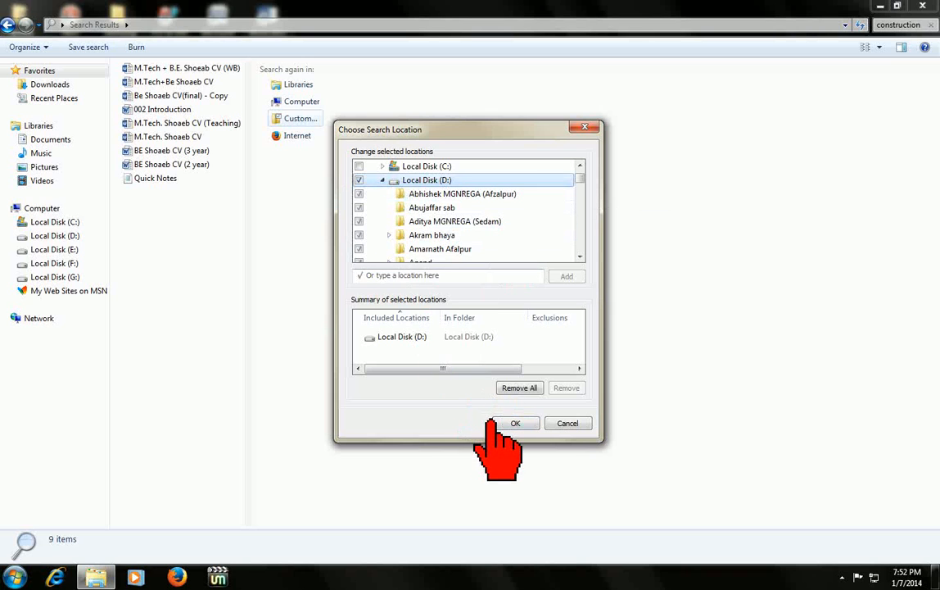
- Confirm the custom location so Explorer lists the 27 'construction' matches on Local Disk (D:)
click(518, 422)
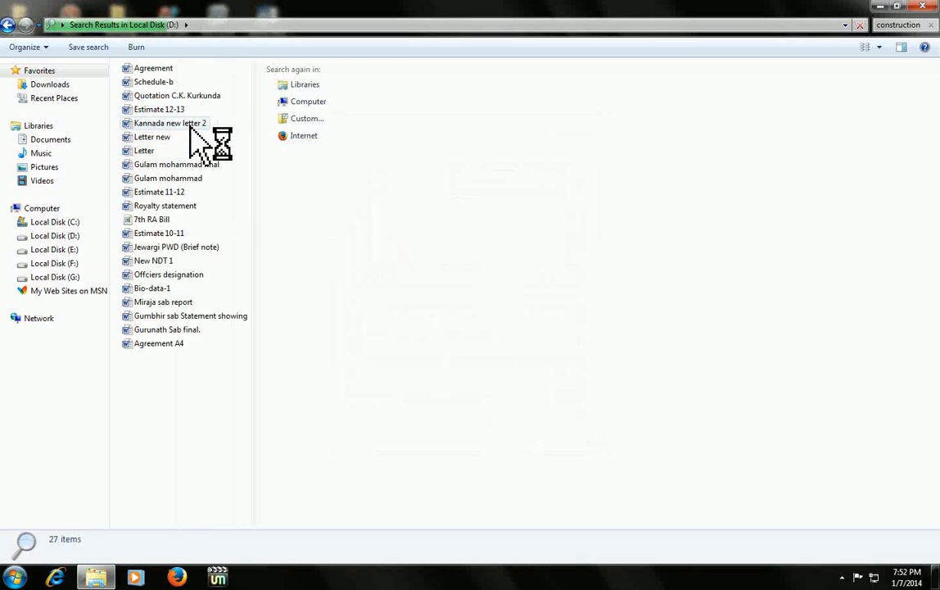